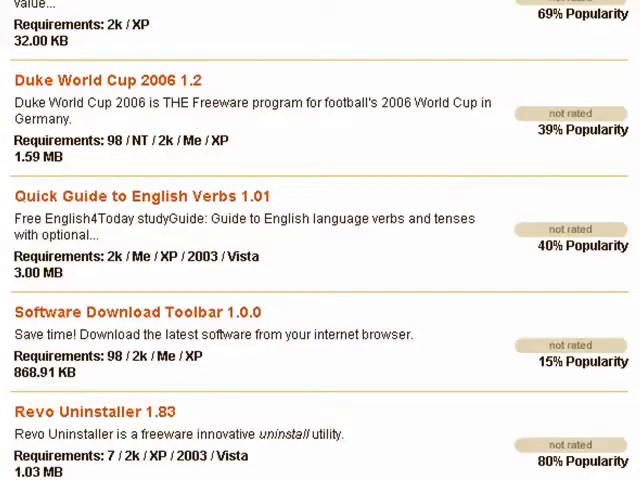
Step: Browse the installed-programs list in Absolute Uninstaller down to YouSendIt Express
scroll(down, 3)
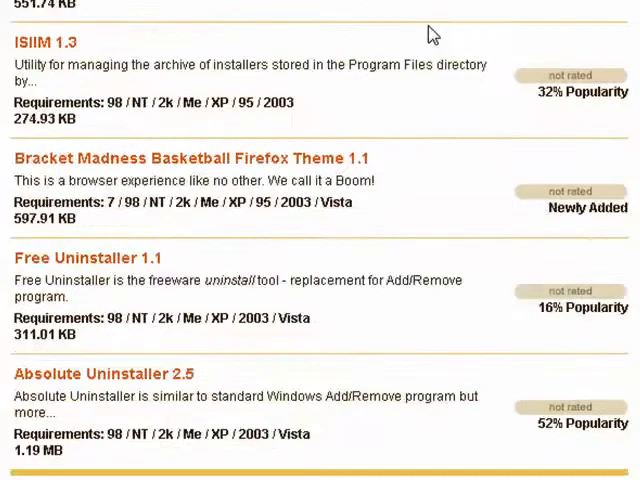
scroll(down, 3)
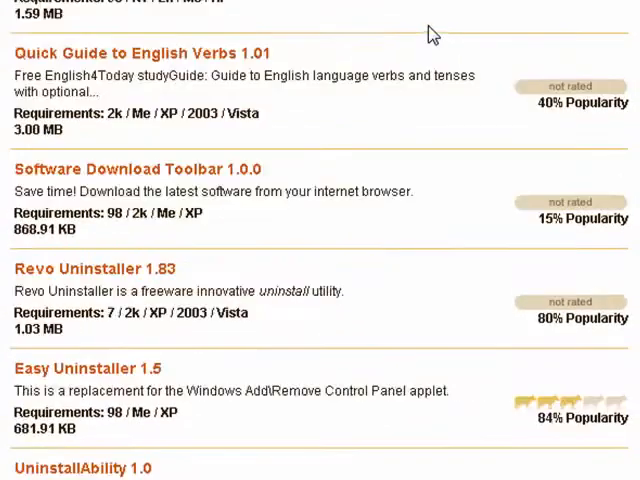
scroll(down, 3)
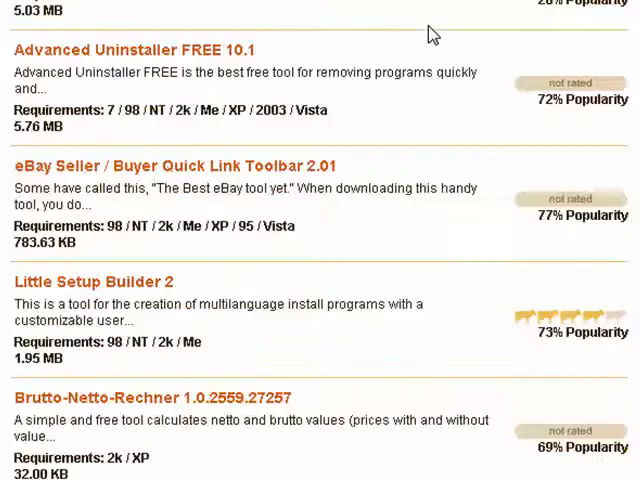
scroll(down, 3)
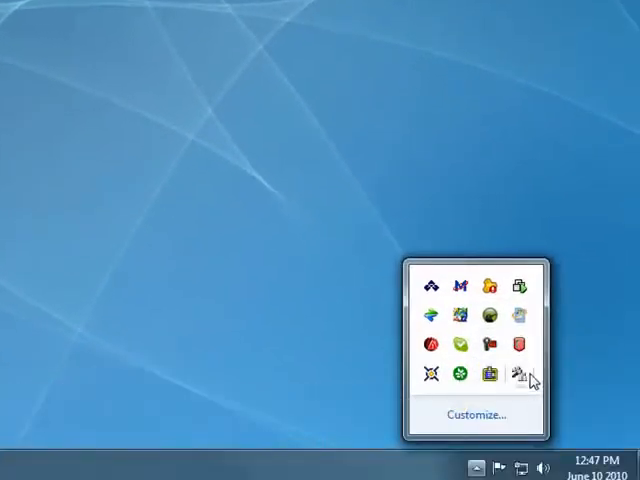
mouse_move(520, 374)
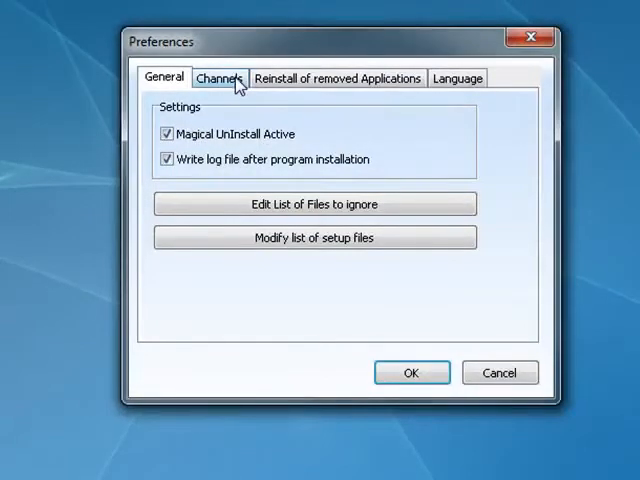
click(337, 78)
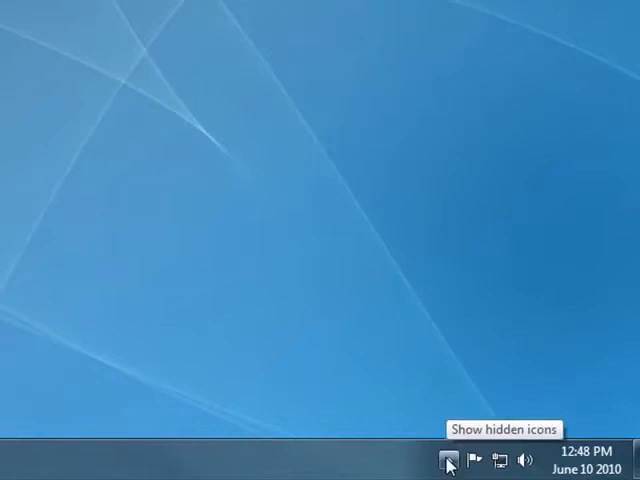
mouse_move(137, 320)
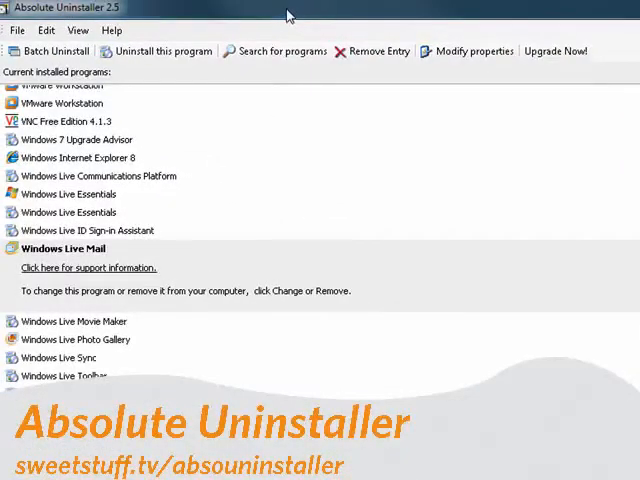
click(62, 248)
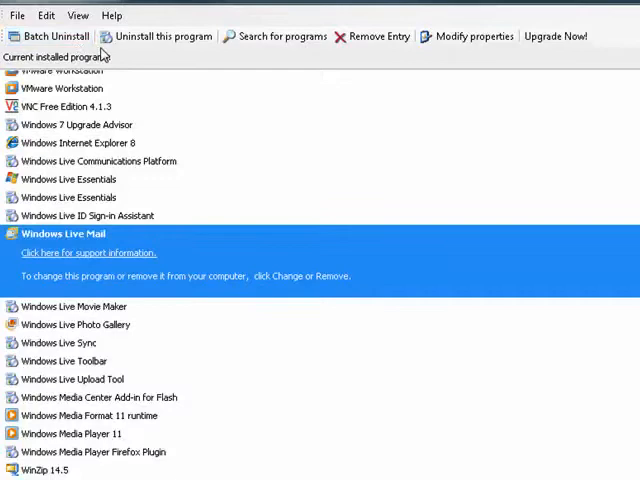
mouse_move(467, 8)
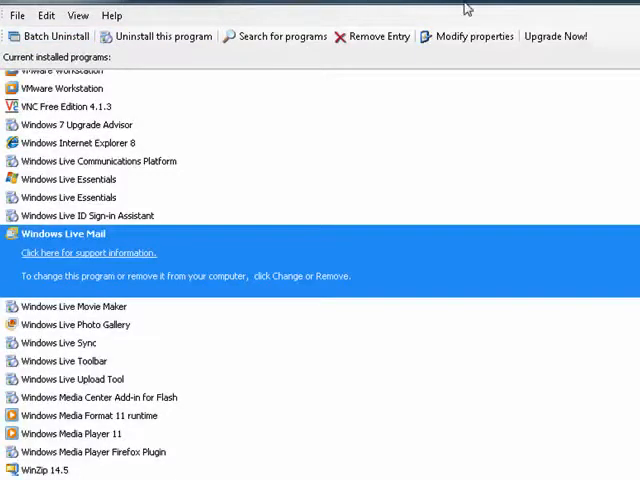
mouse_move(384, 257)
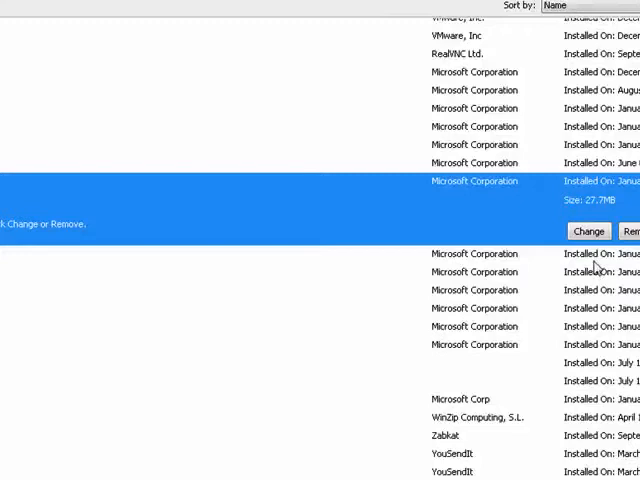
mouse_move(485, 205)
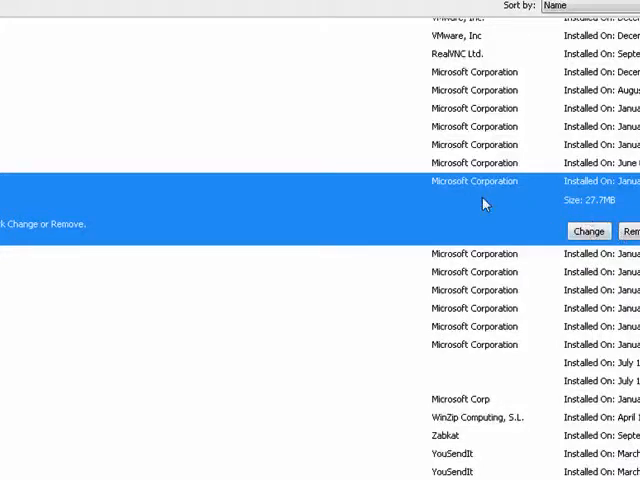
mouse_move(583, 381)
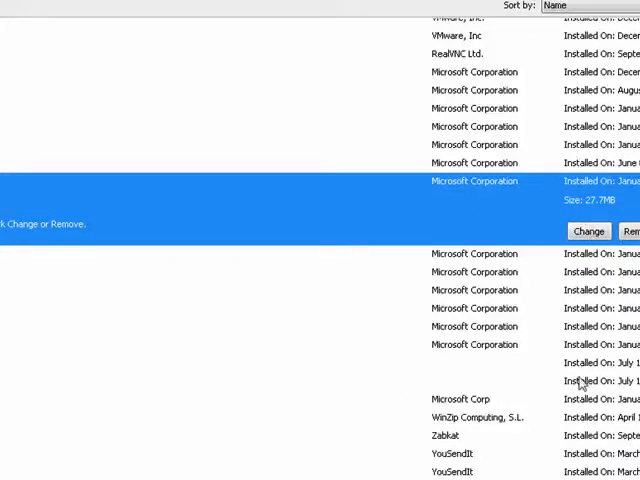
mouse_move(423, 240)
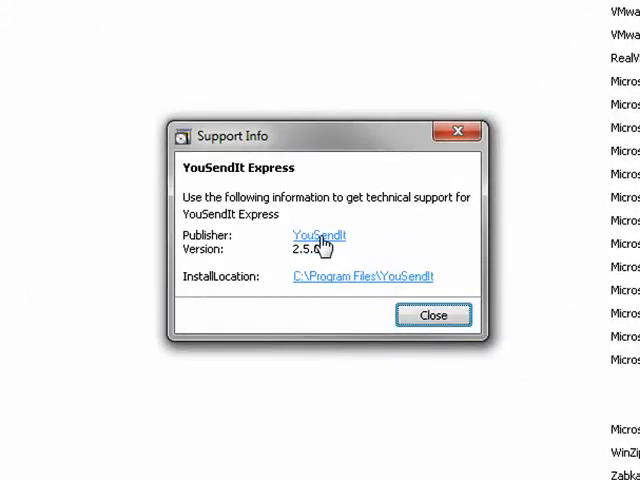
mouse_move(340, 273)
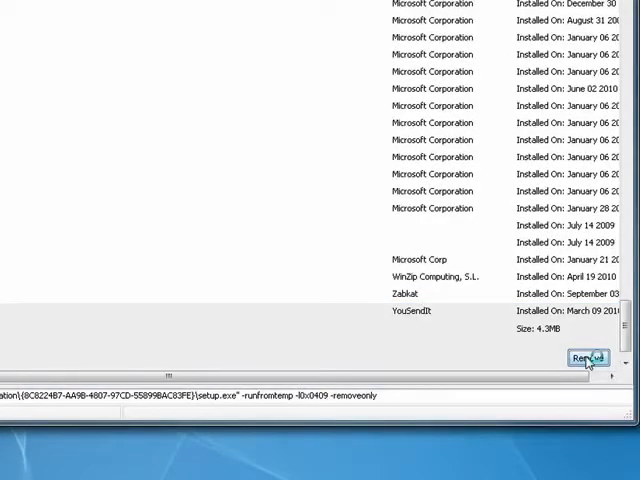
Step: Remove YouSendIt Express and confirm removing the application and all its features
click(589, 358)
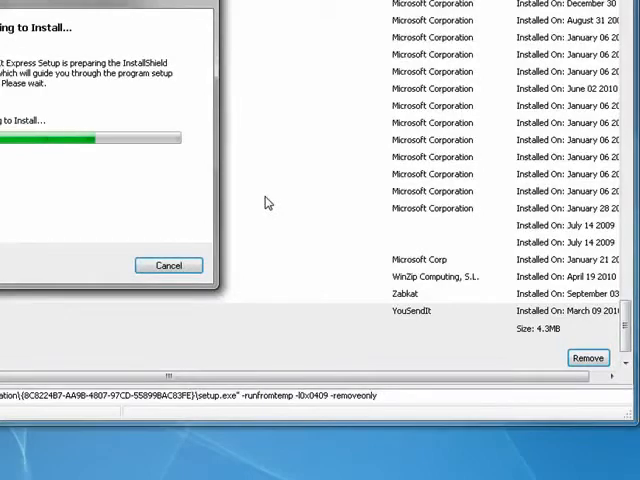
click(588, 358)
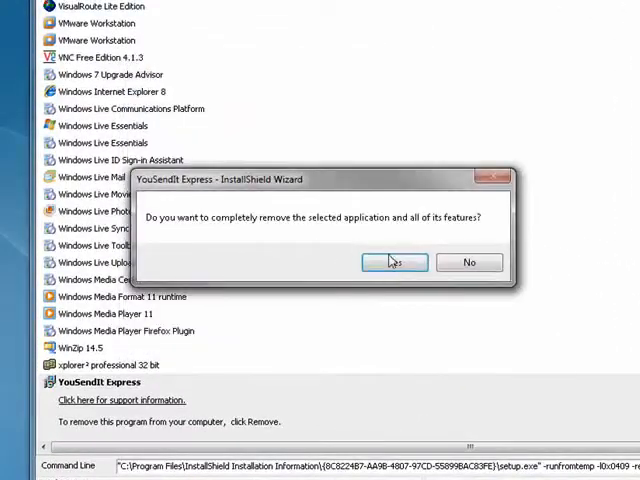
click(392, 262)
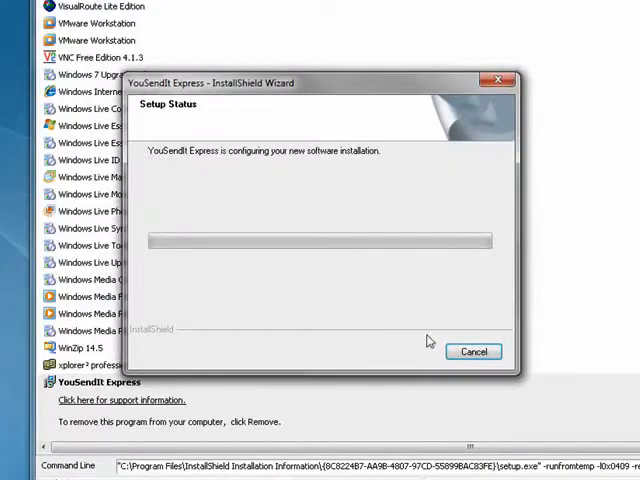
mouse_move(434, 353)
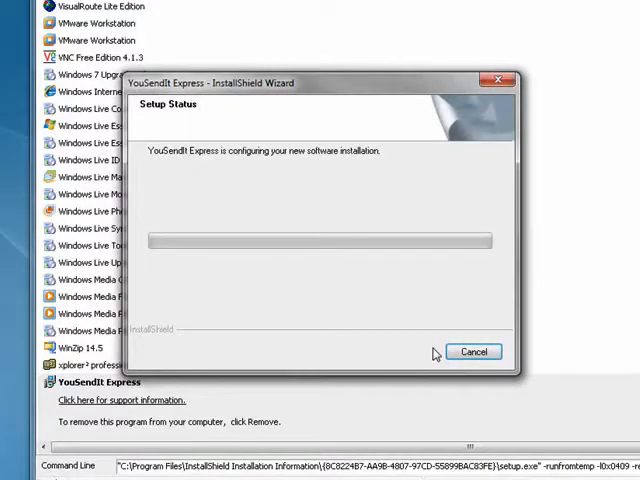
mouse_move(562, 337)
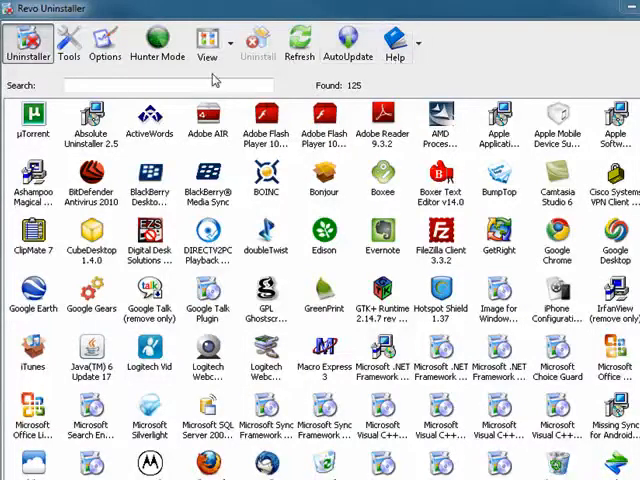
mouse_move(180, 85)
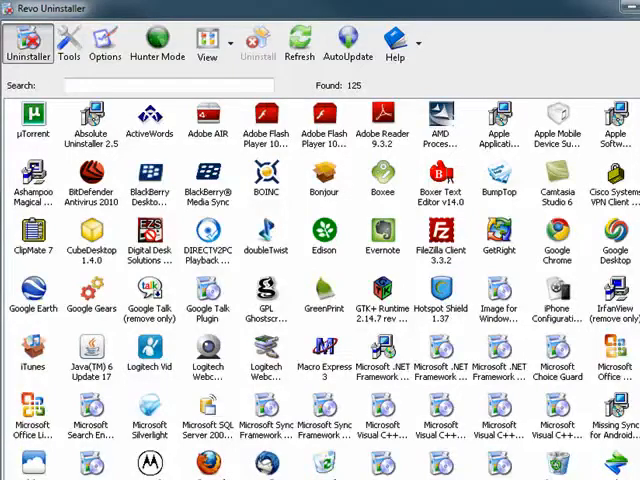
Step: Scroll Revo Uninstaller's icon view of 125 installed programs toward Seesmic for Windows
scroll(down, 3)
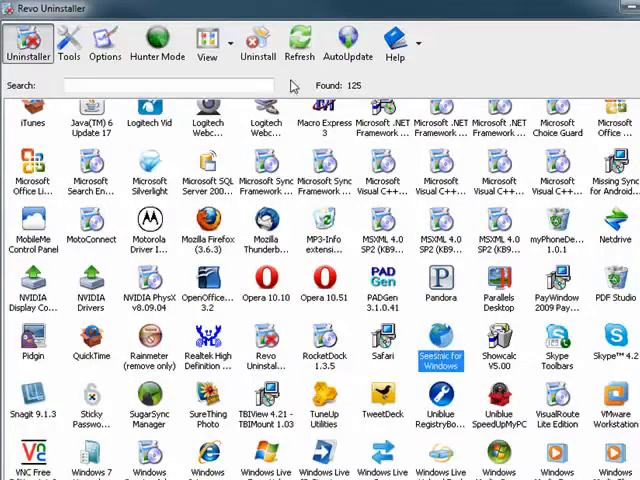
Step: Uninstall Seesmic for Windows from the toolbar and confirm, reaching the mode choice with Moderate selected
click(258, 43)
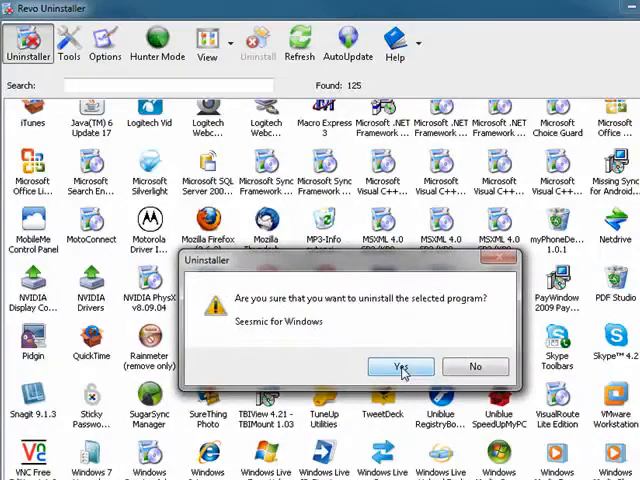
click(399, 367)
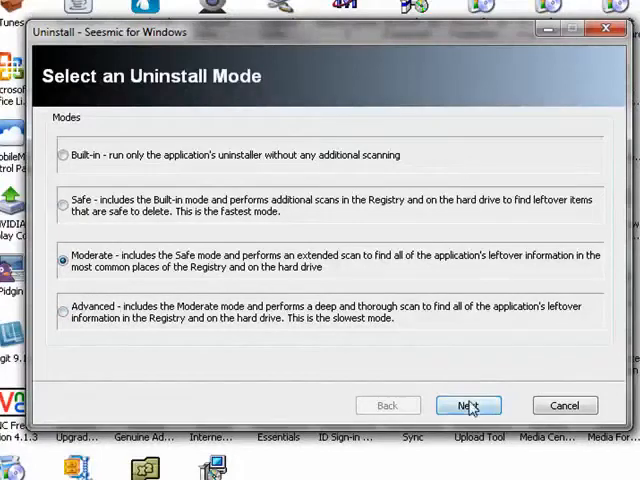
Step: Run the Moderate-mode uninstall, scan for leftover files and registry items, and view the results
click(468, 405)
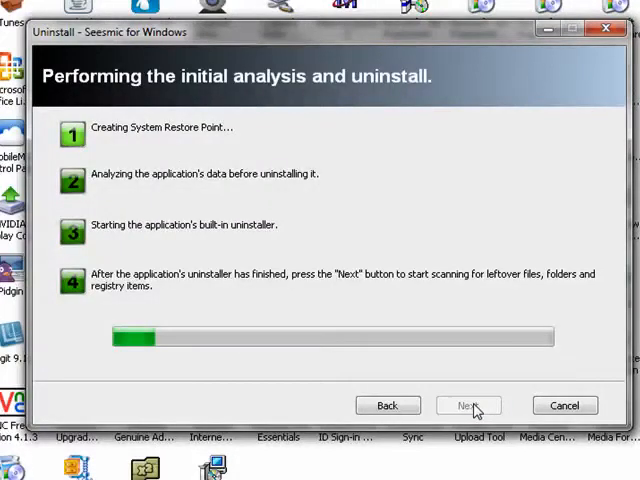
mouse_move(483, 198)
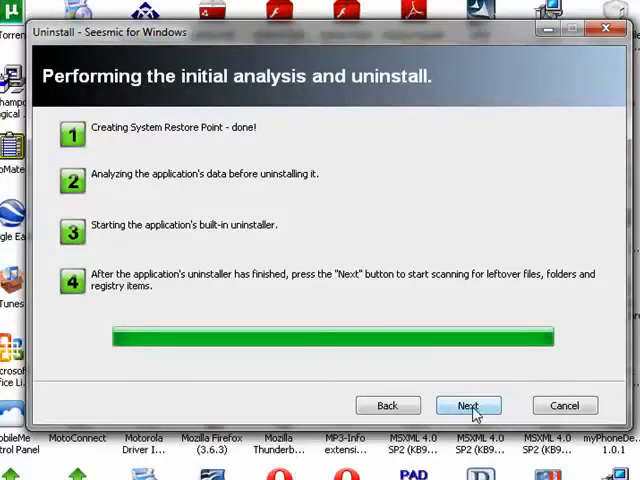
click(467, 405)
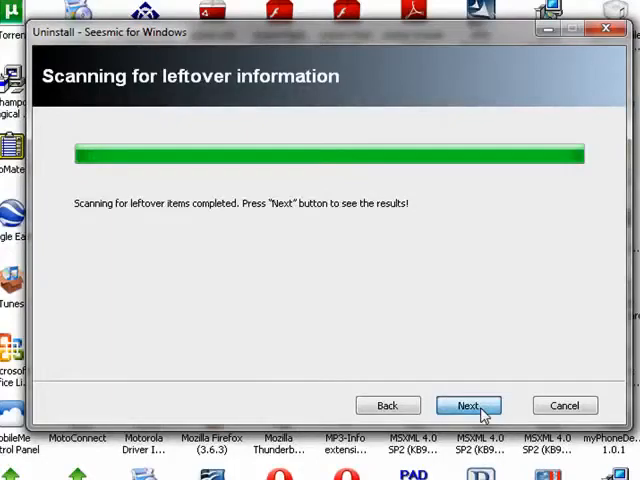
click(466, 405)
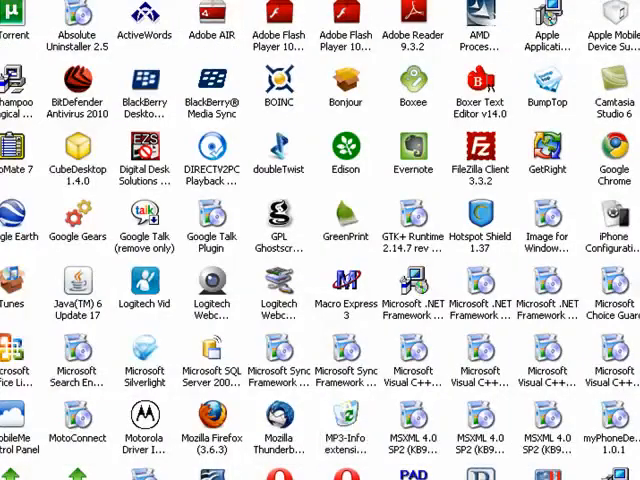